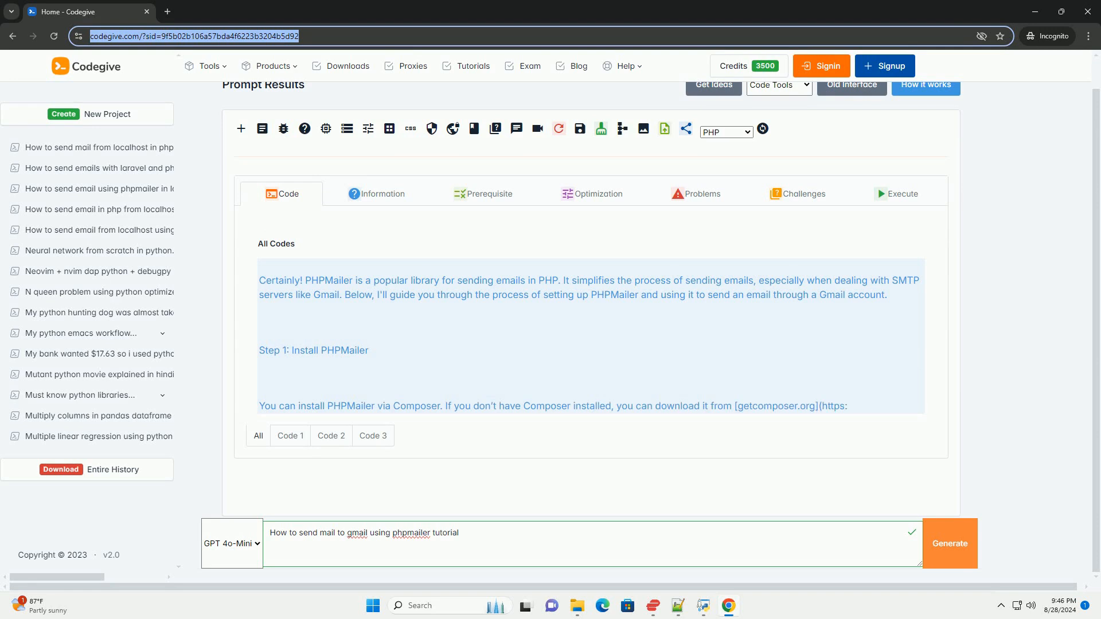
pyautogui.scroll(-3)
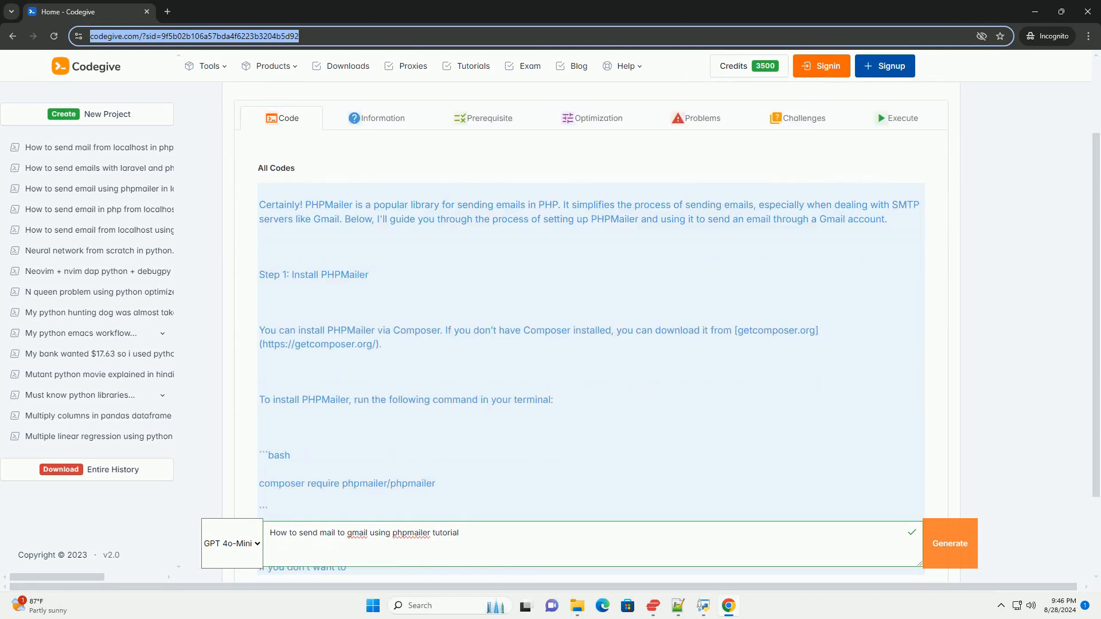
pyautogui.scroll(-3)
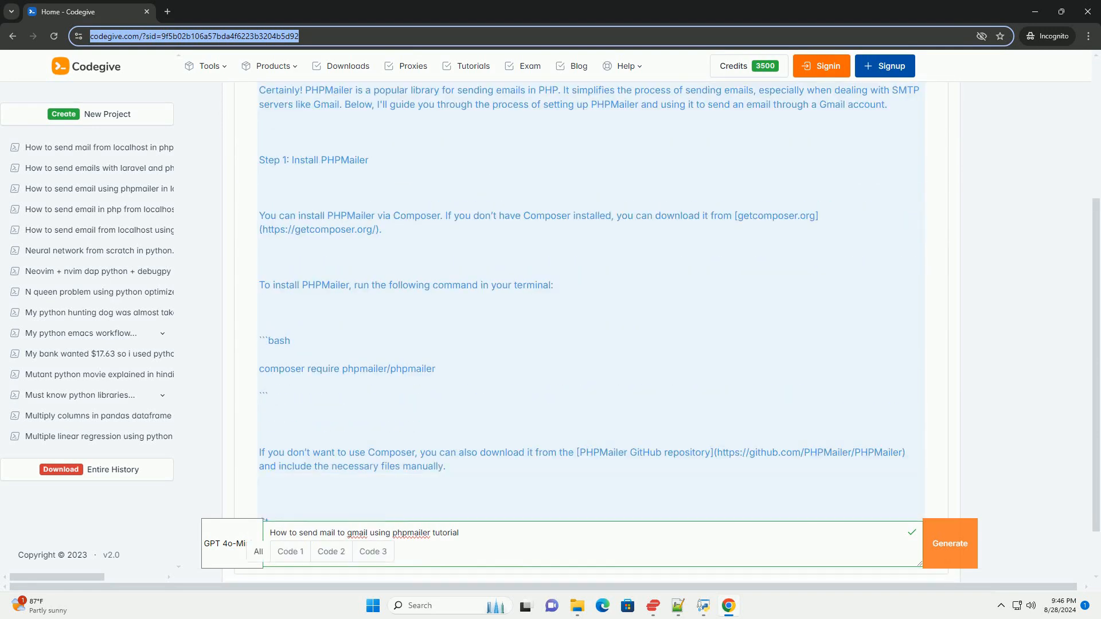
pyautogui.scroll(-3)
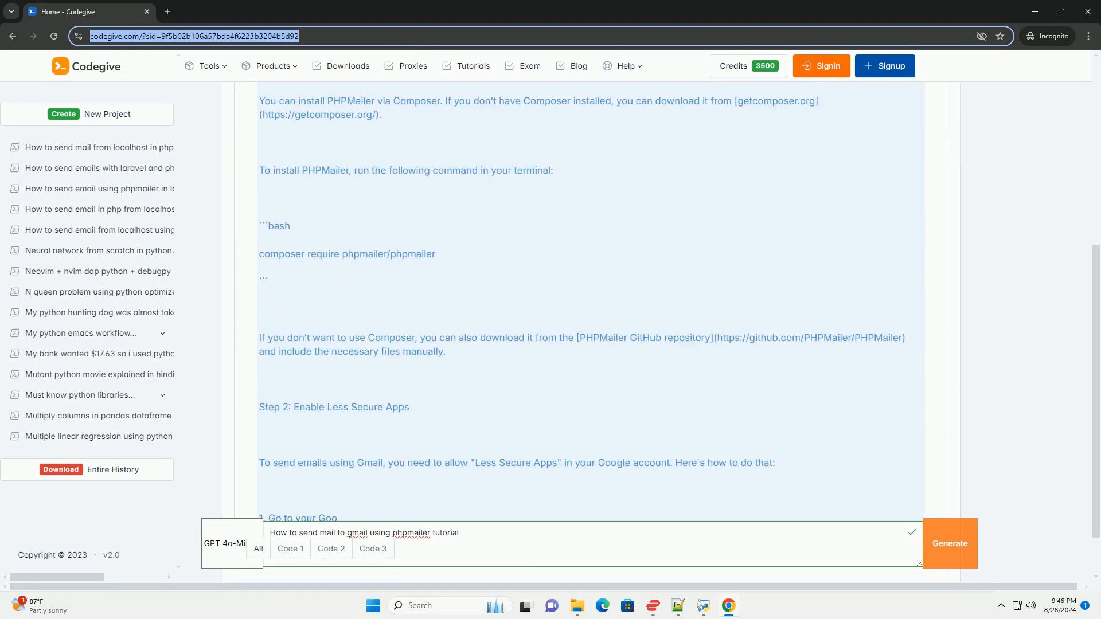
pyautogui.scroll(-3)
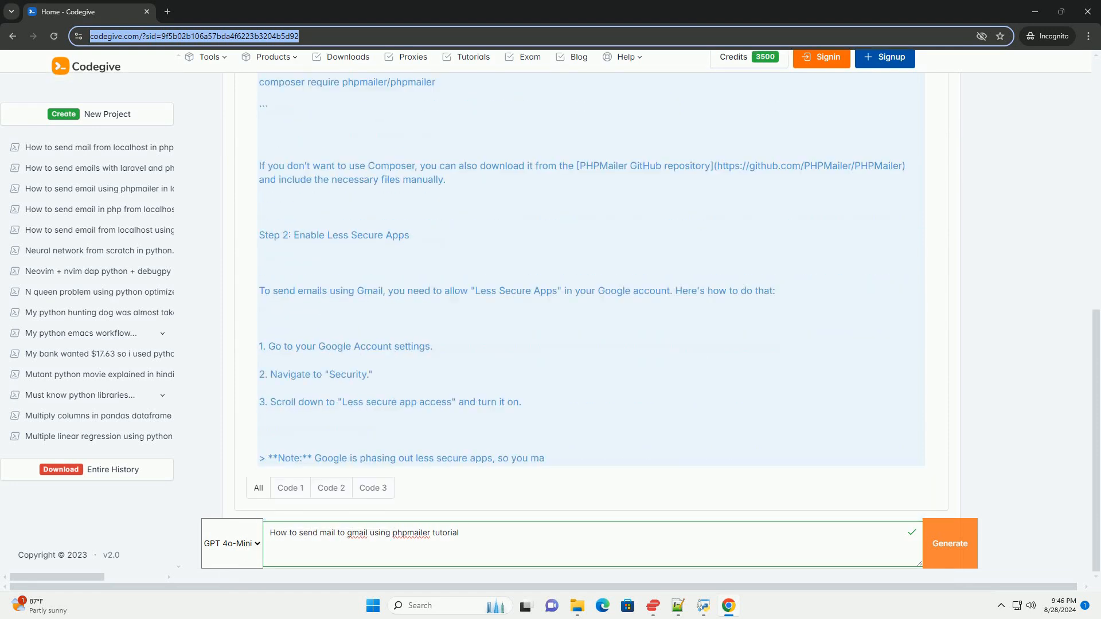
pyautogui.scroll(-3)
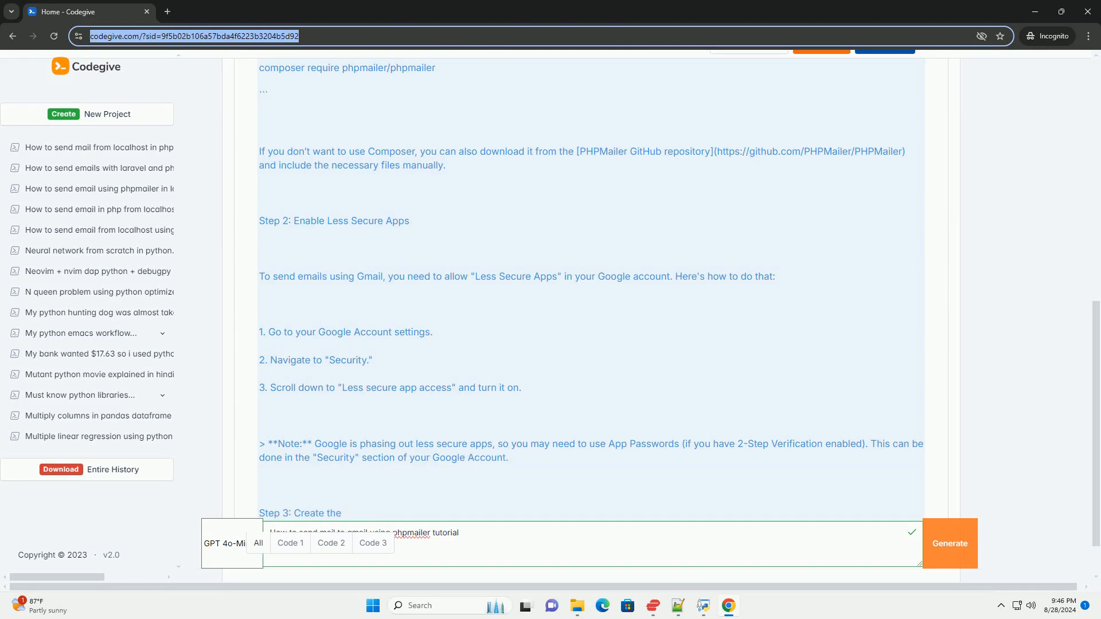
pyautogui.scroll(-3)
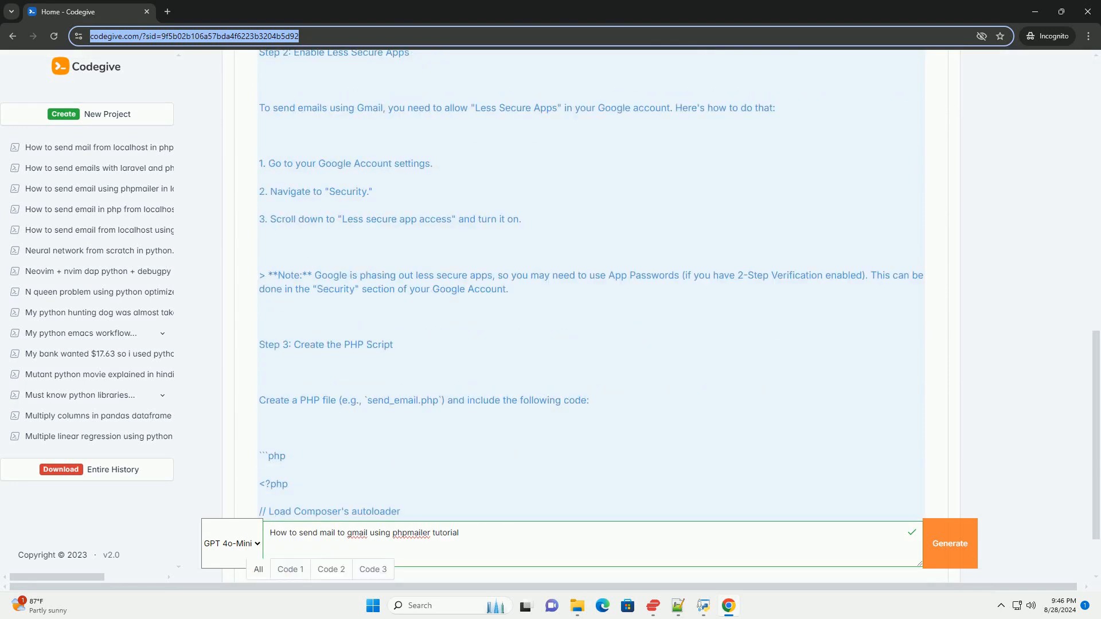
pyautogui.scroll(-3)
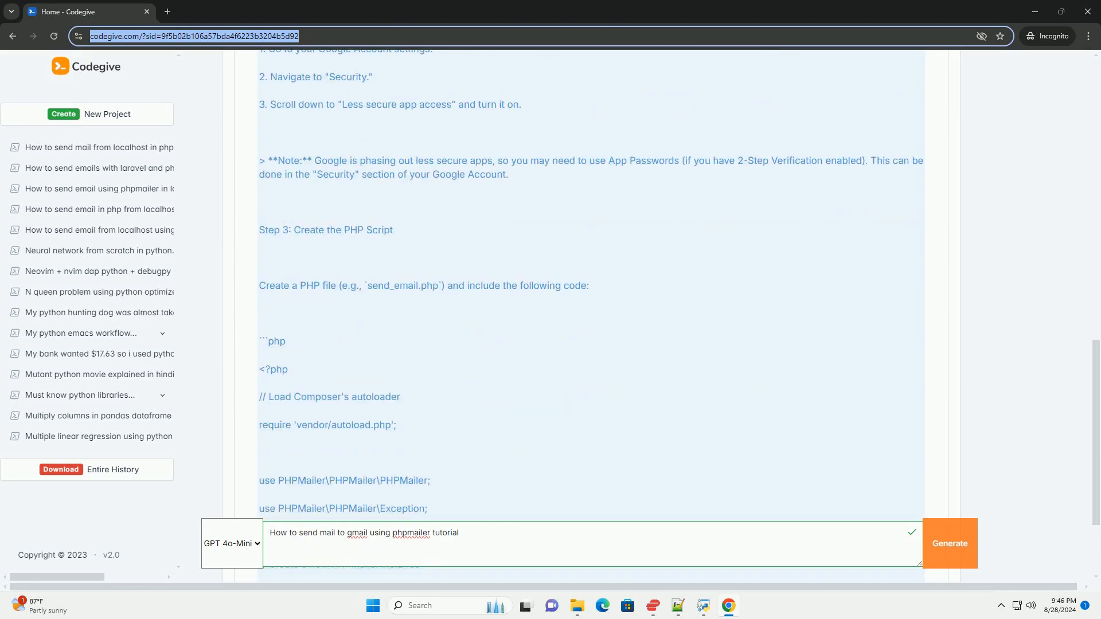
pyautogui.scroll(-3)
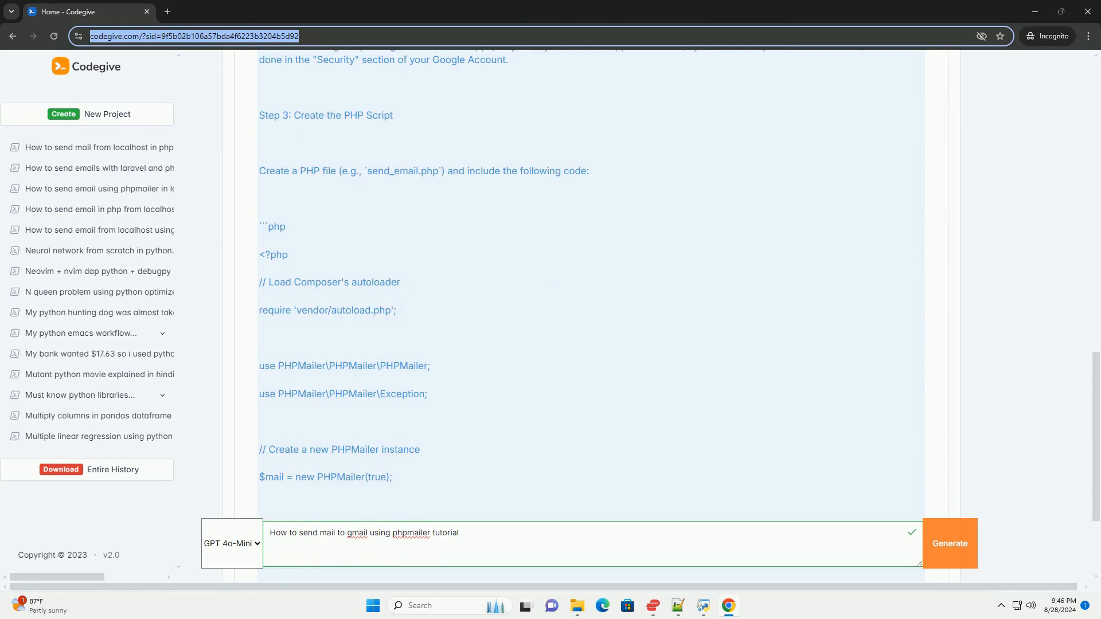
pyautogui.scroll(-3)
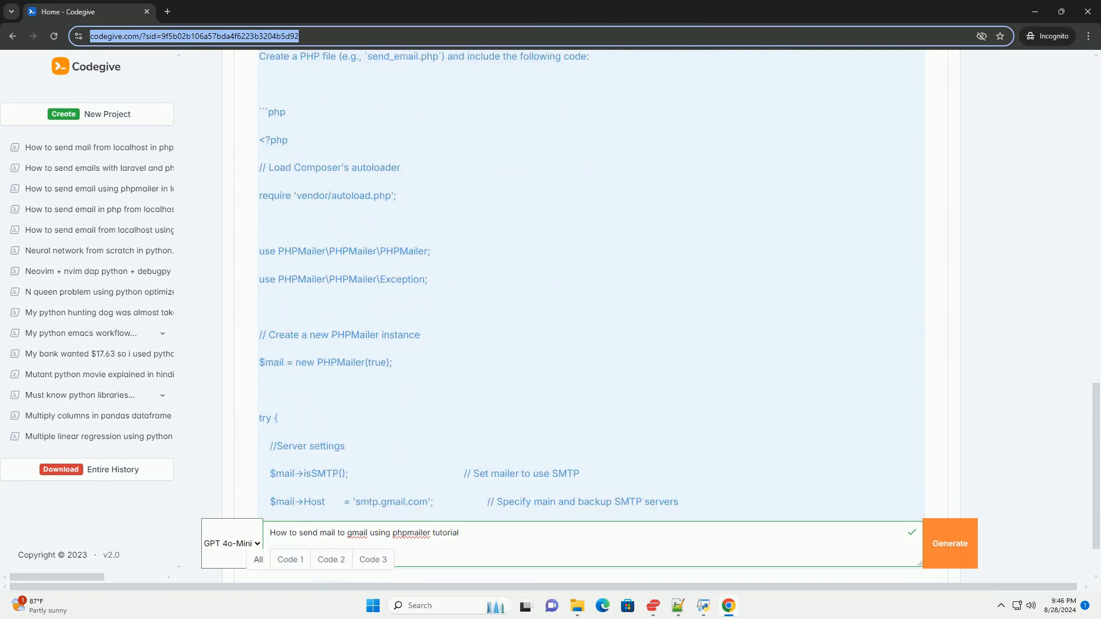
pyautogui.scroll(-3)
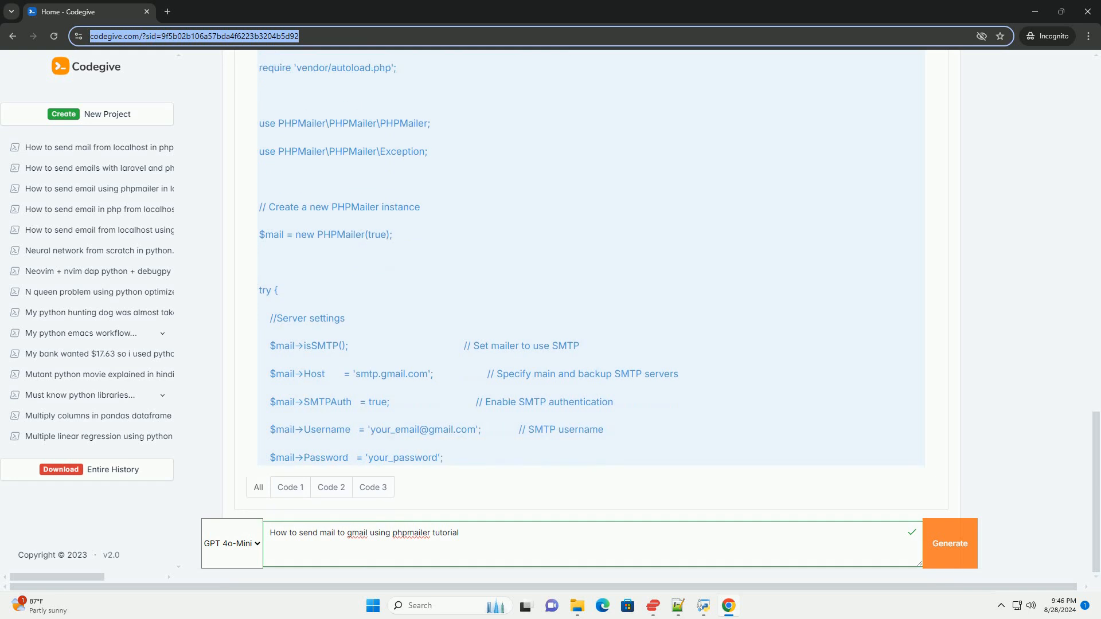
pyautogui.scroll(-3)
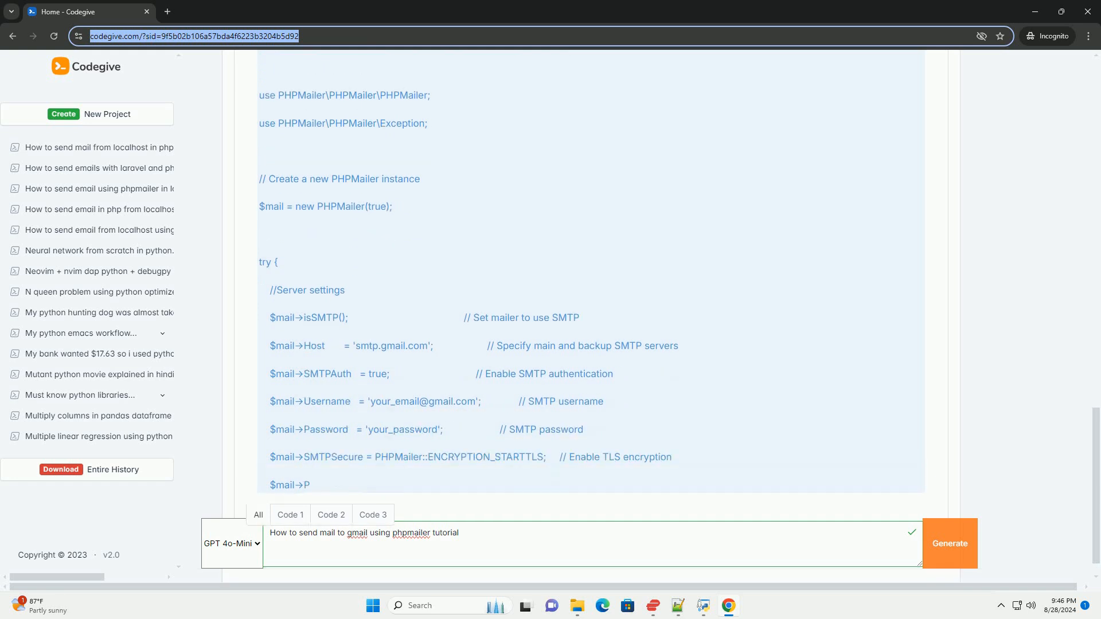
pyautogui.scroll(-3)
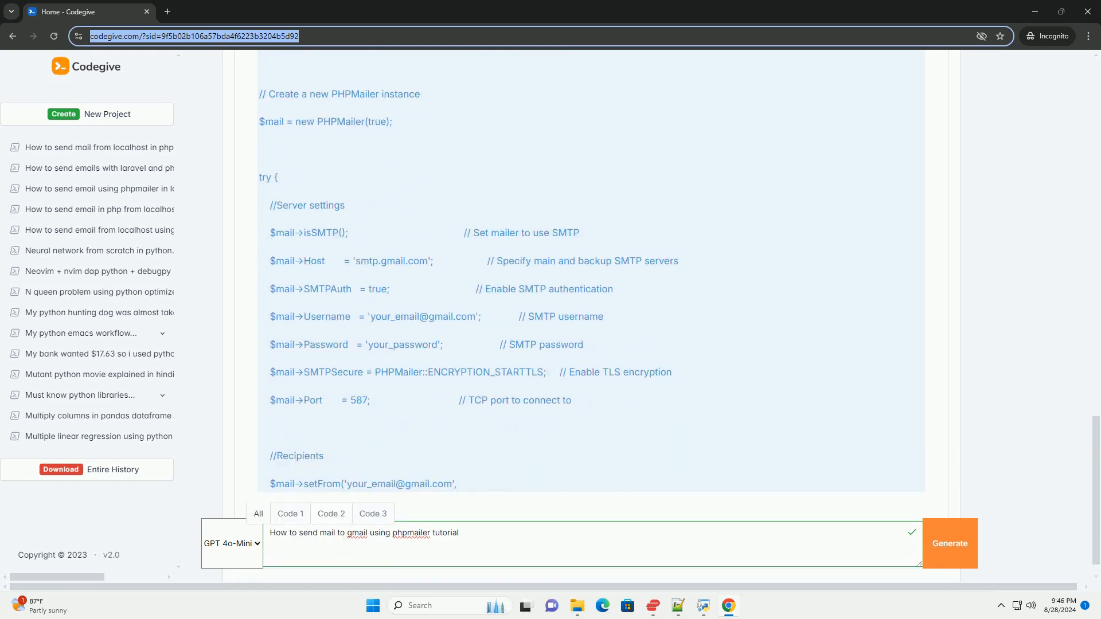
pyautogui.scroll(-3)
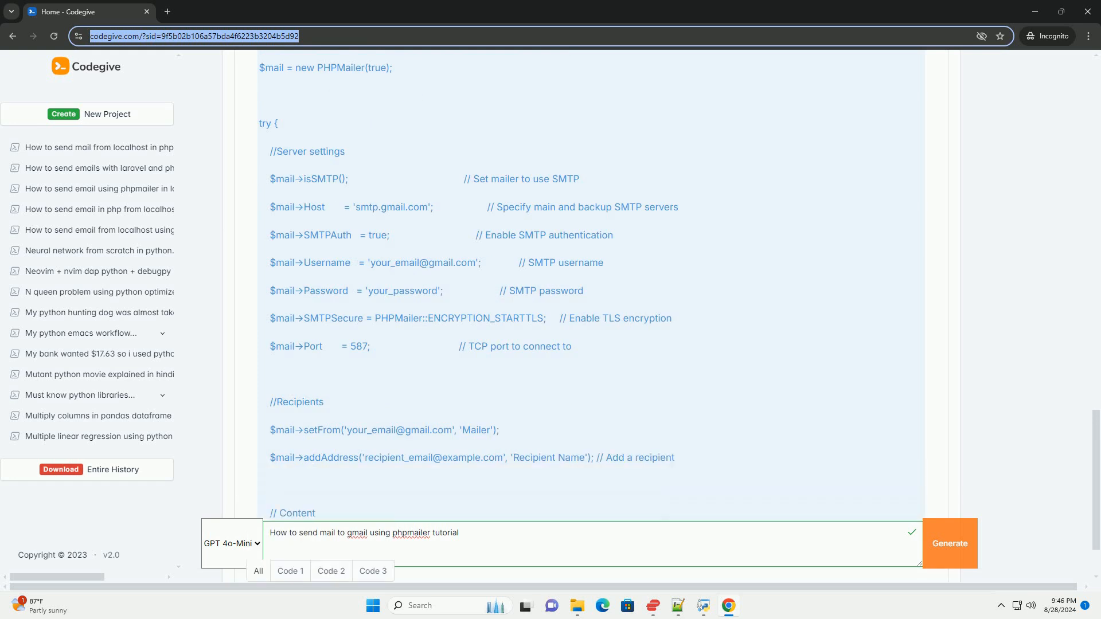
pyautogui.scroll(-3)
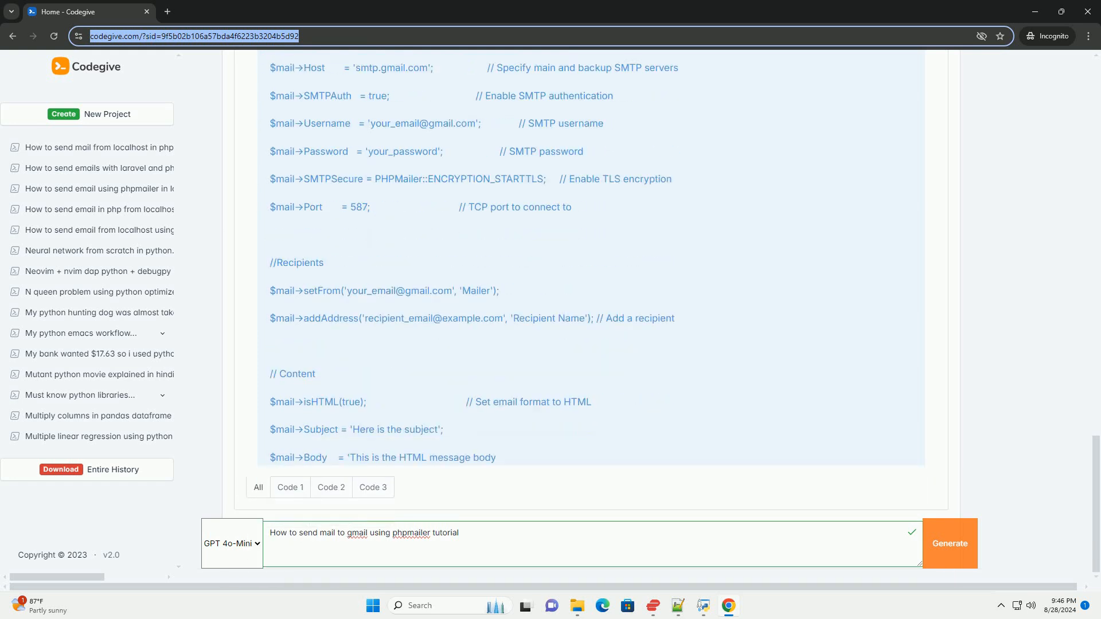
pyautogui.scroll(-3)
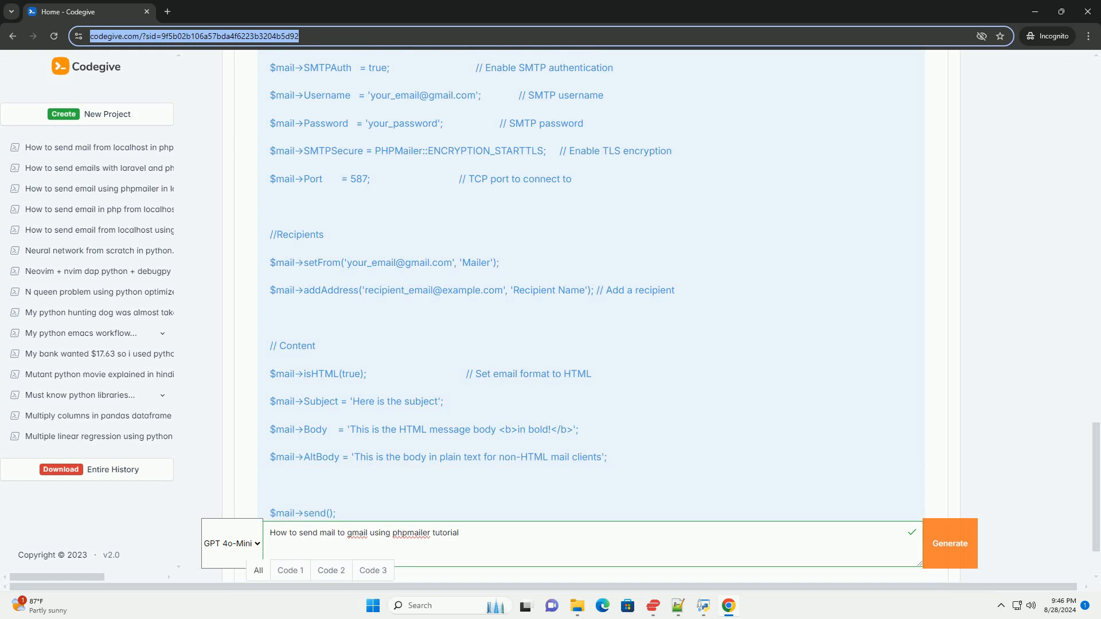
pyautogui.scroll(-3)
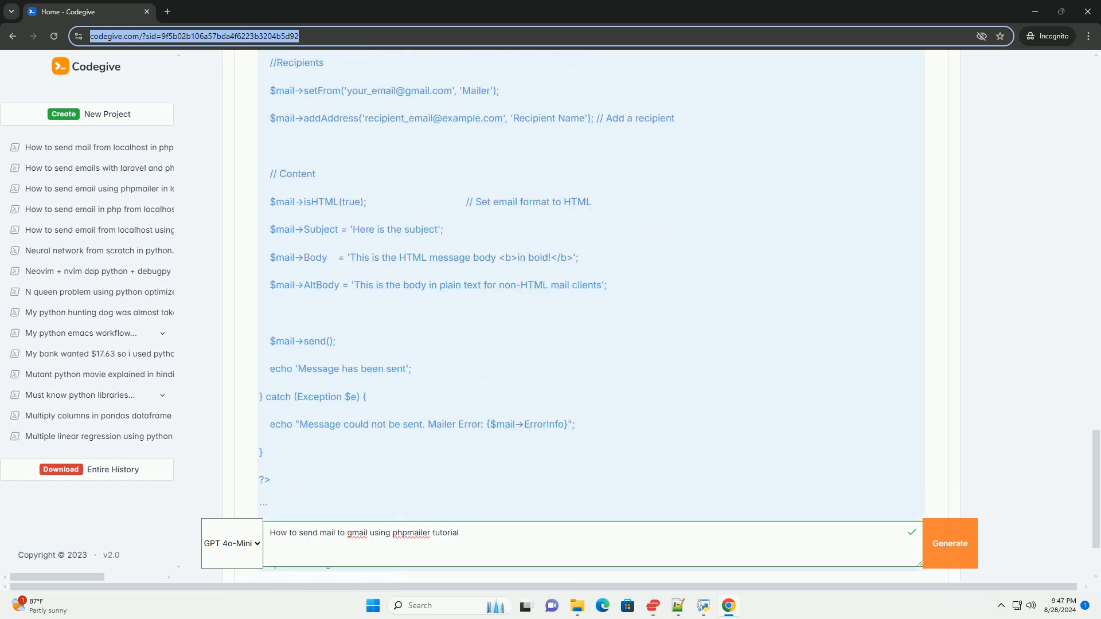
pyautogui.scroll(-3)
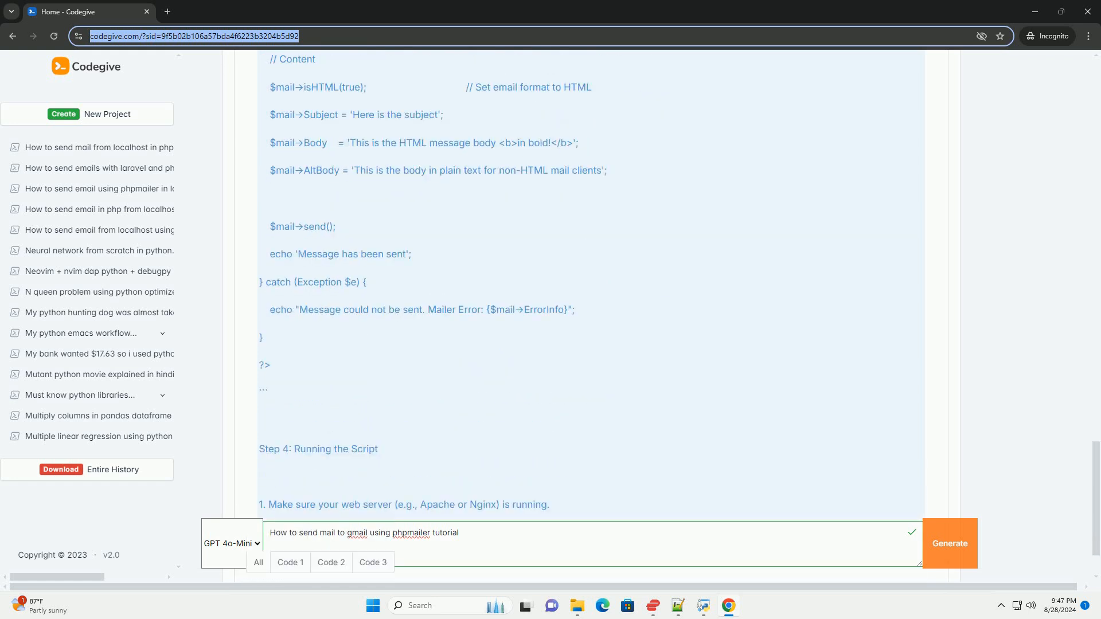
pyautogui.scroll(-3)
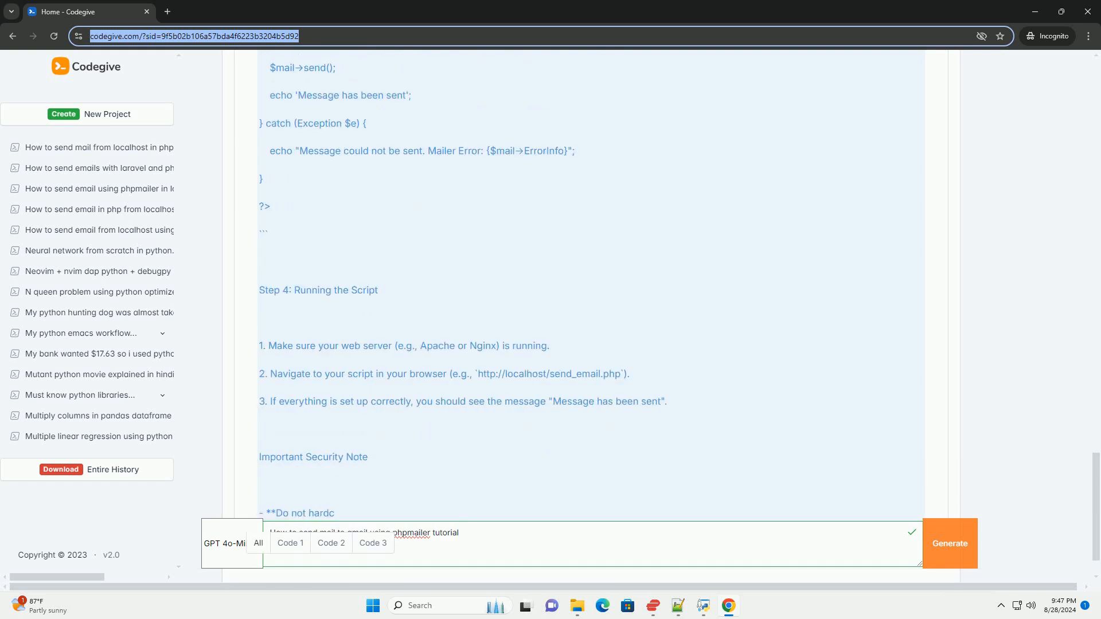
pyautogui.scroll(-3)
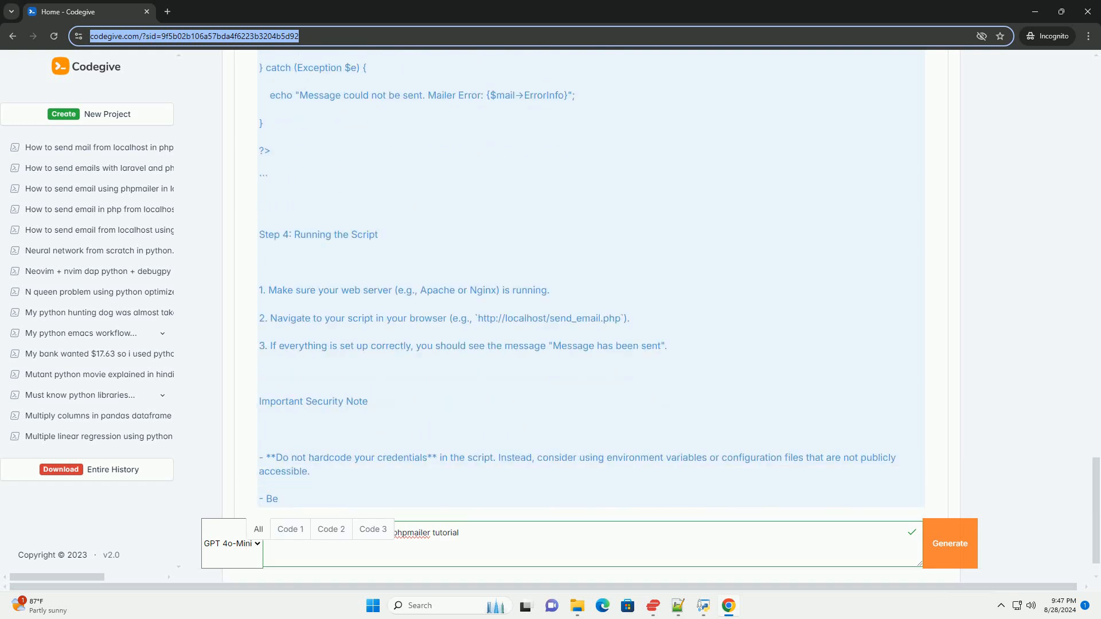
pyautogui.scroll(-3)
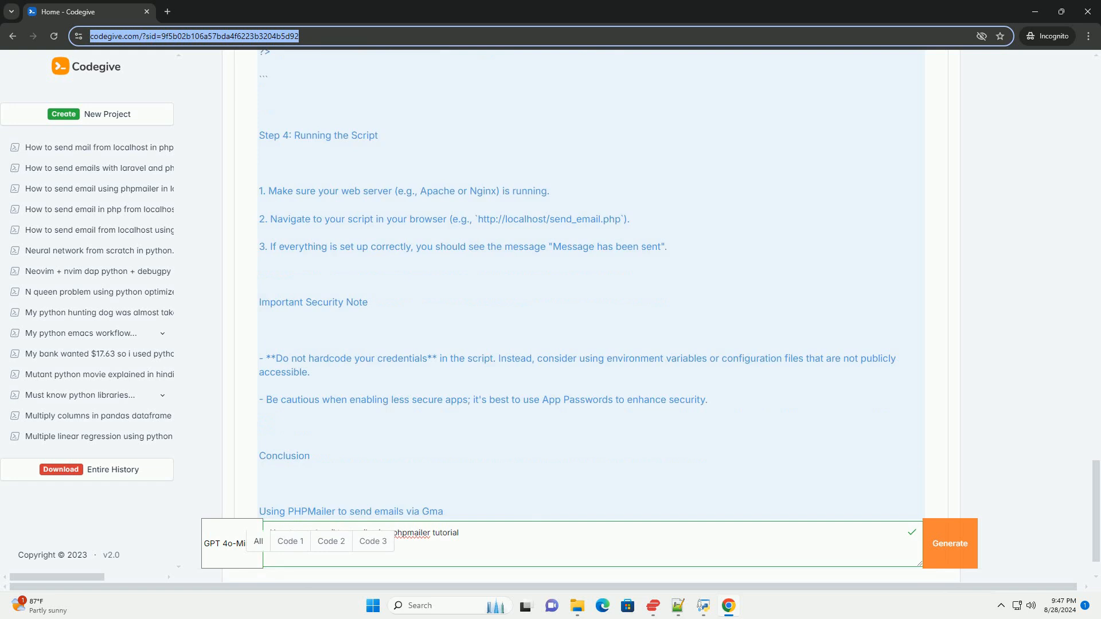
pyautogui.scroll(-3)
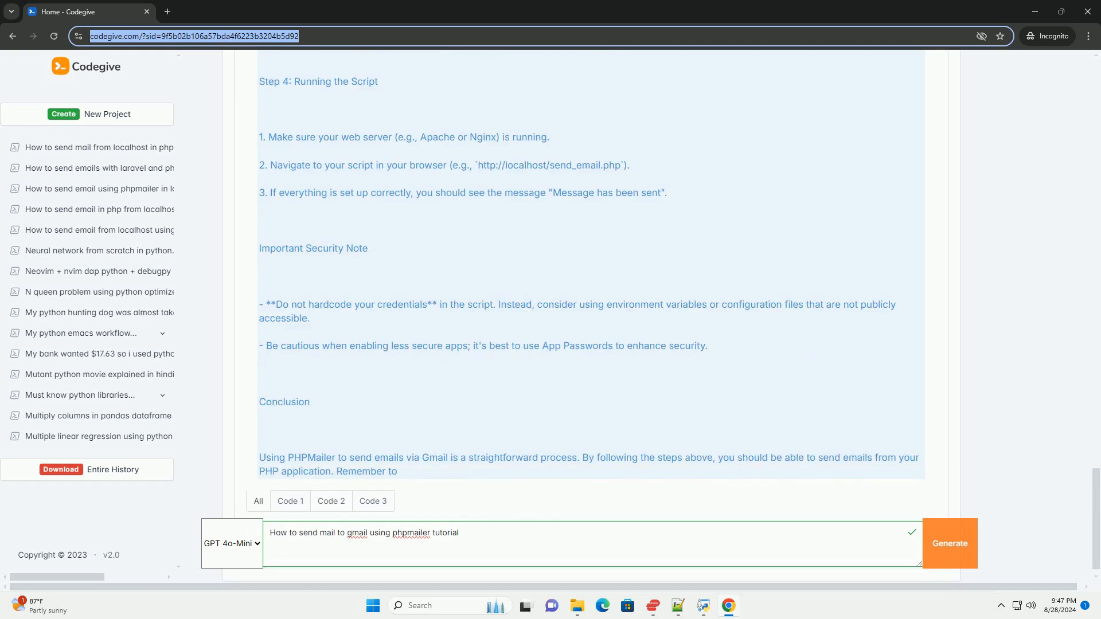